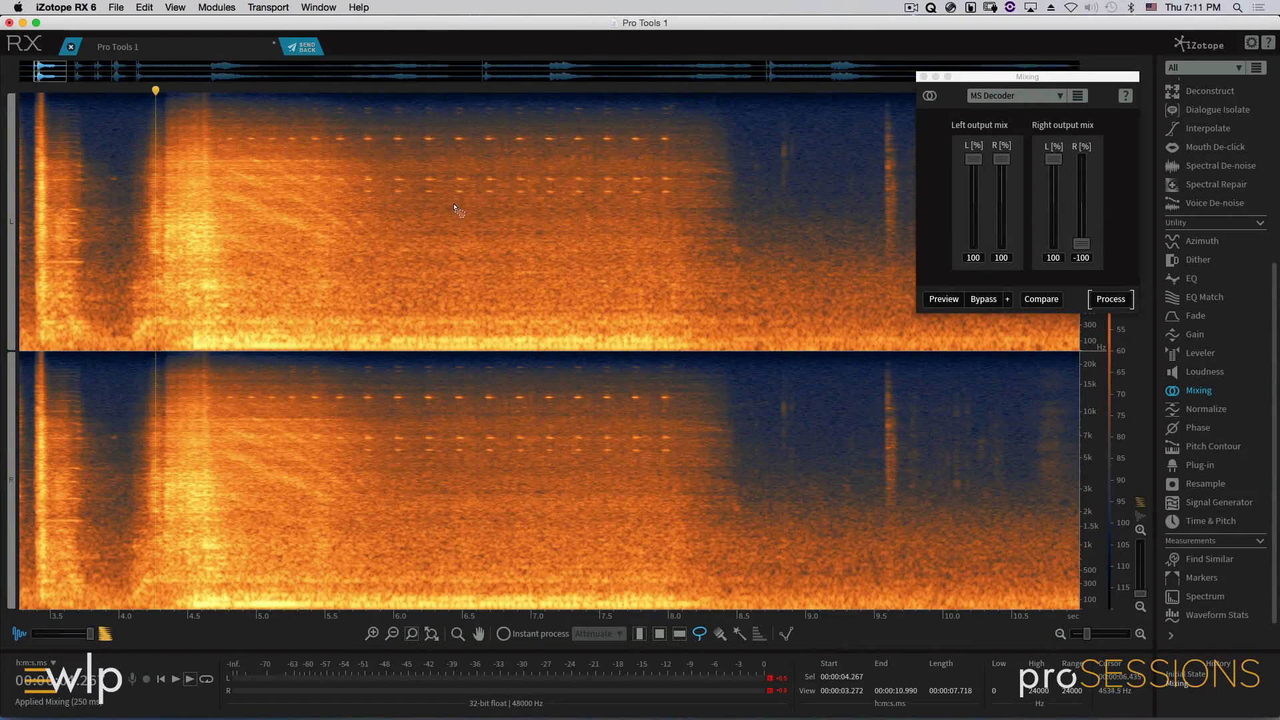
pyautogui.moveTo(448, 137)
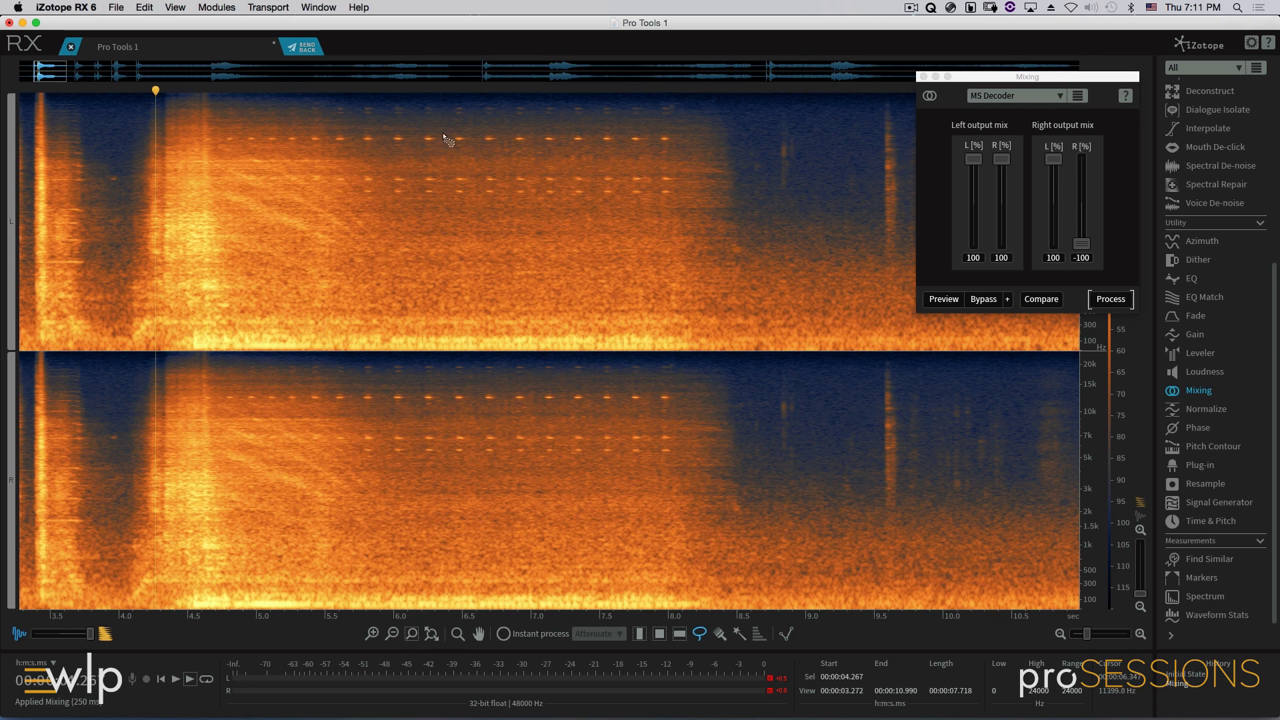
pyautogui.moveTo(467, 146)
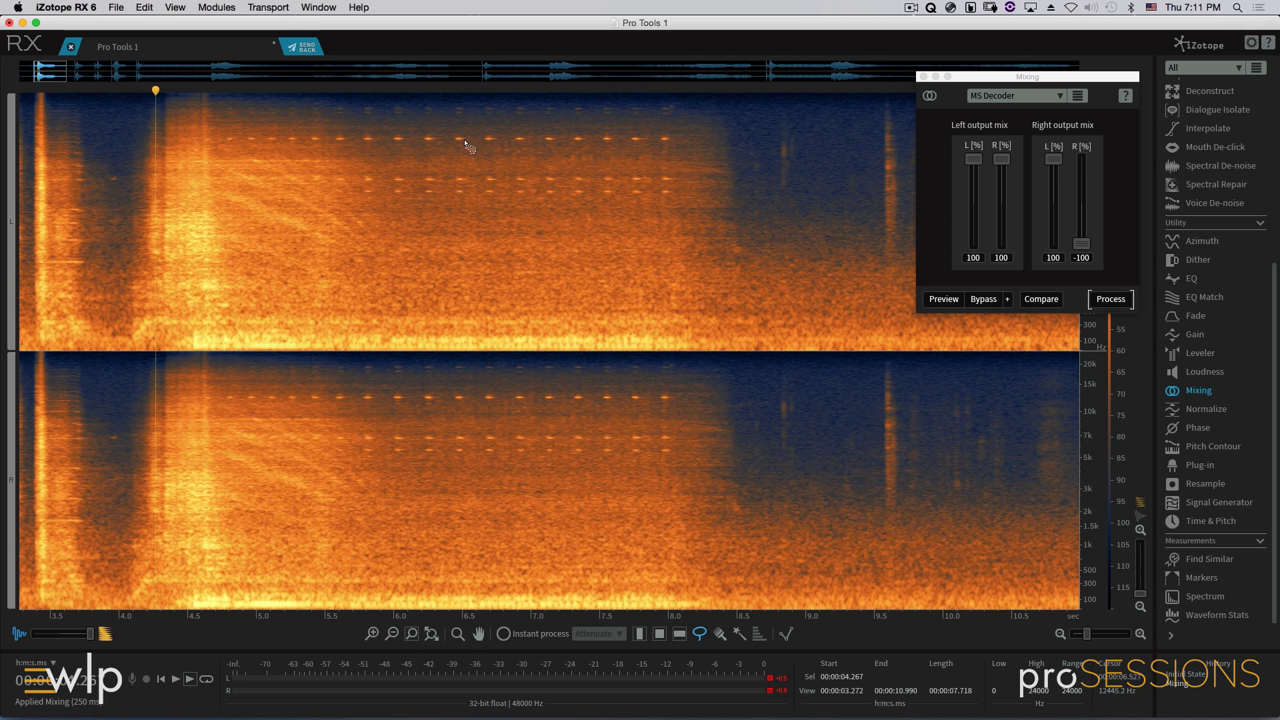
pyautogui.moveTo(529, 207)
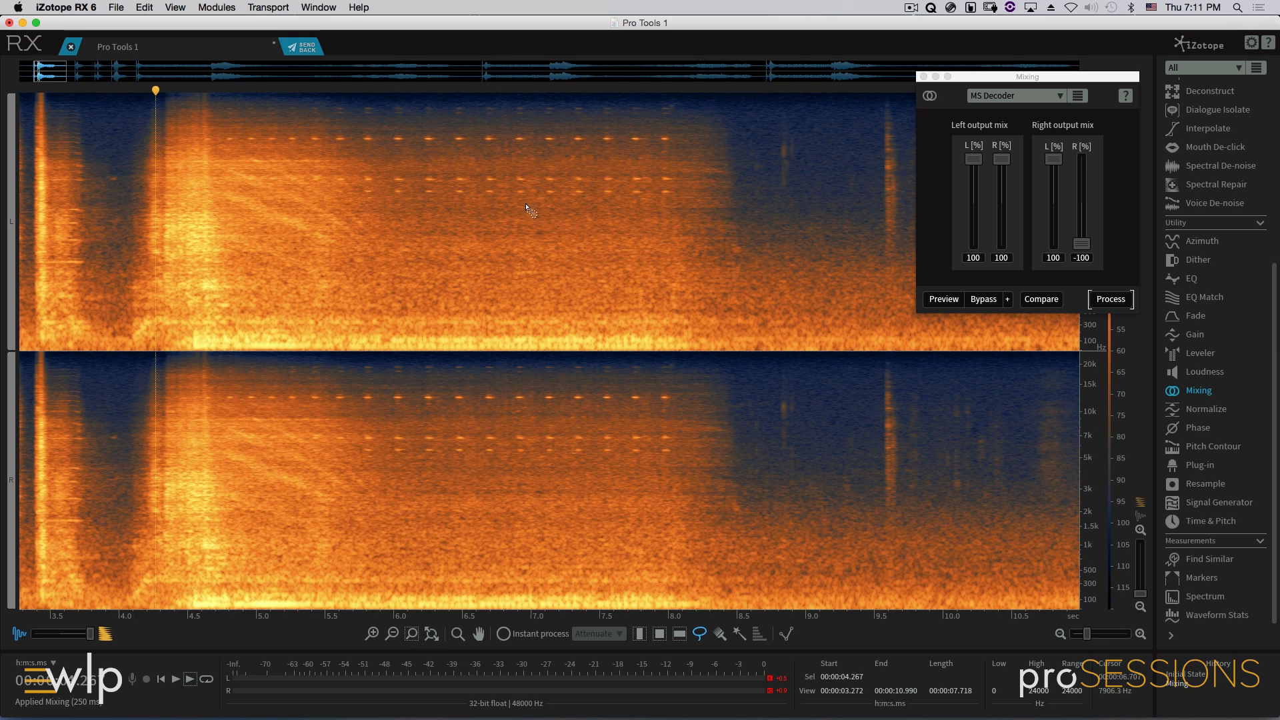
pyautogui.moveTo(552, 294)
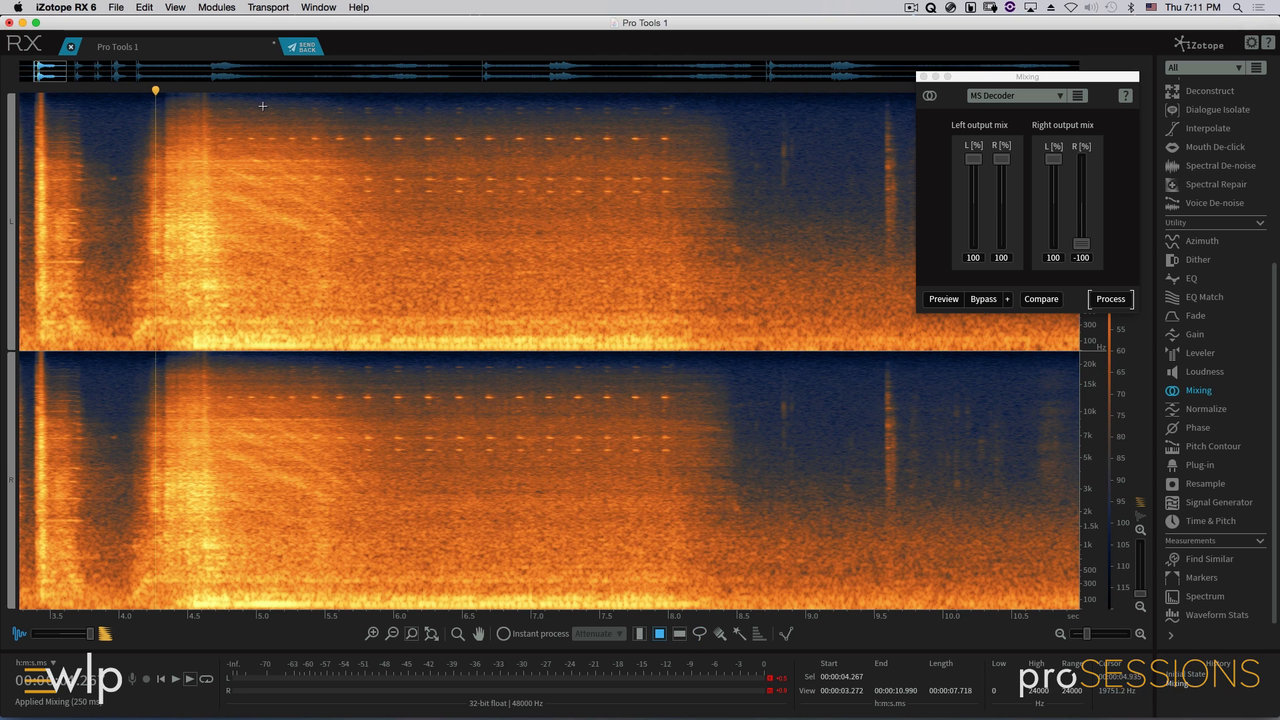
pyautogui.moveTo(206, 97)
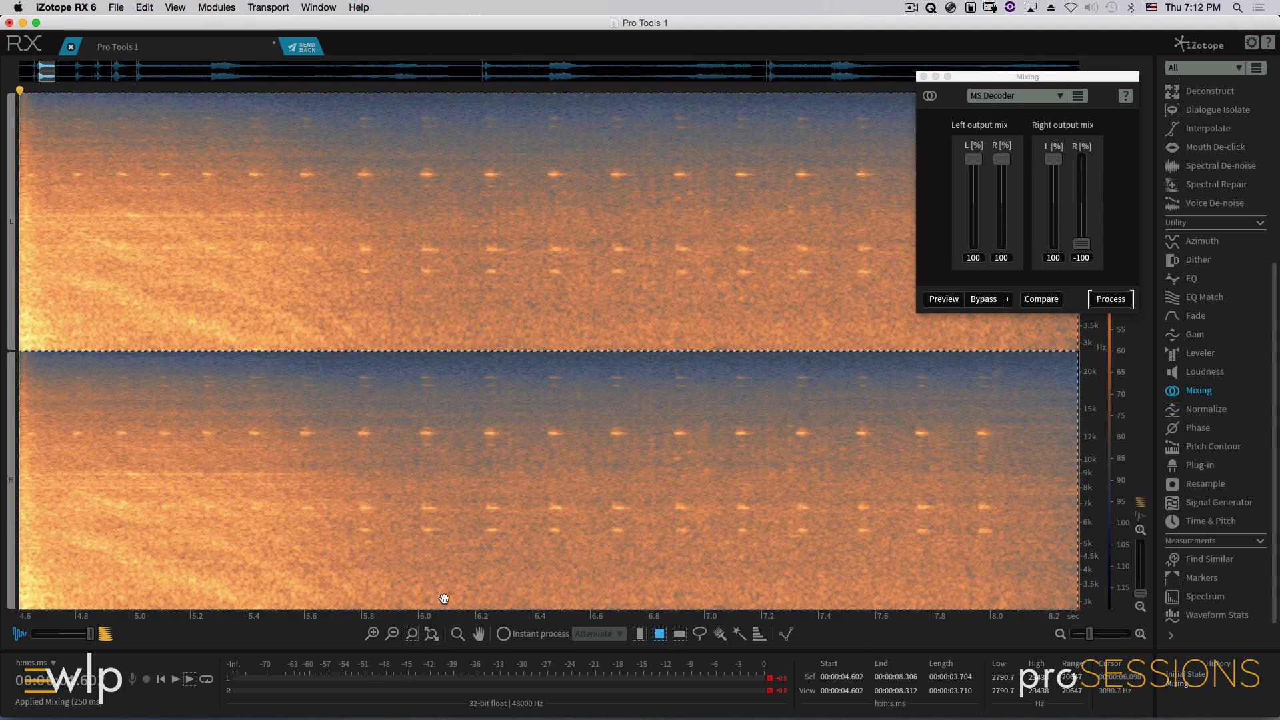
pyautogui.moveTo(439, 587)
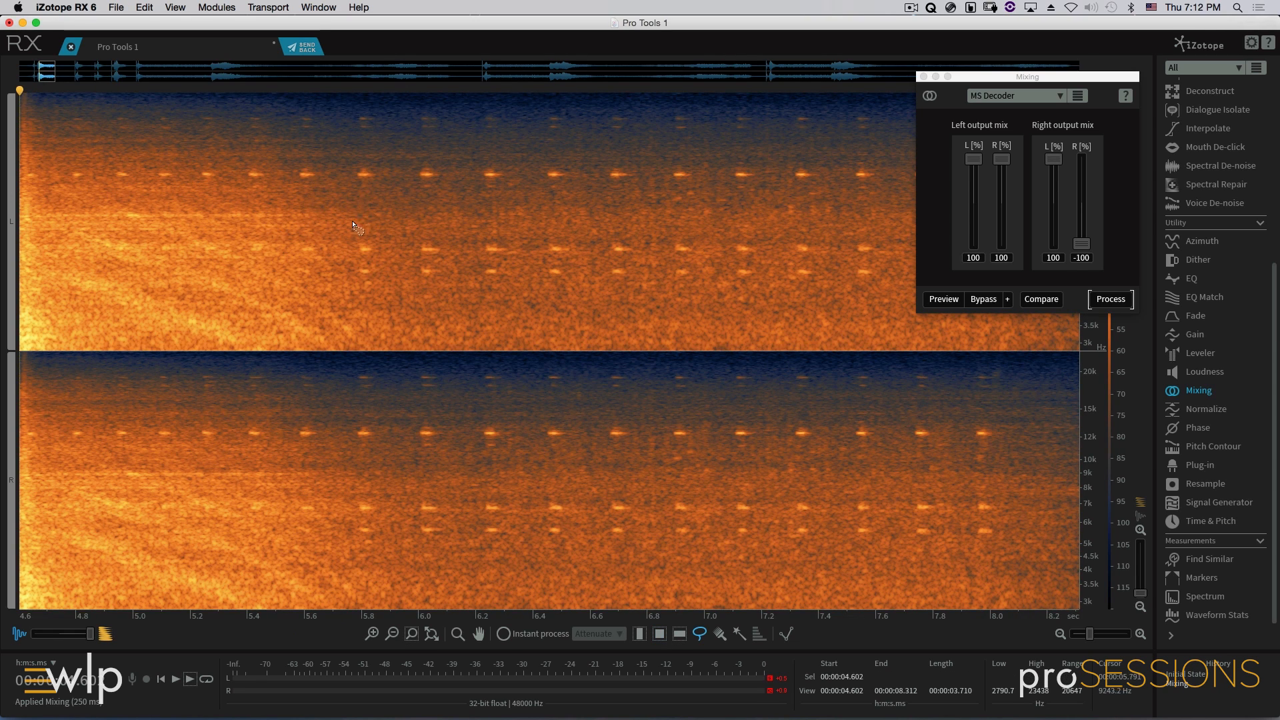
pyautogui.moveTo(378, 184)
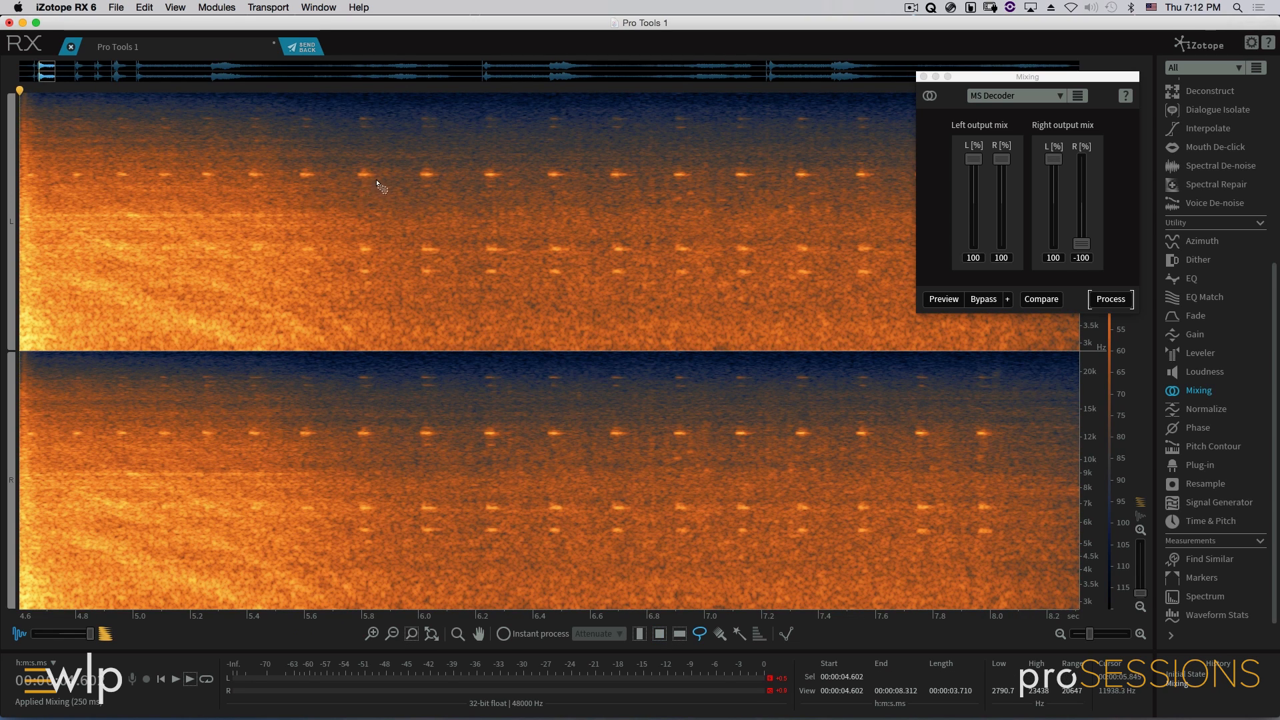